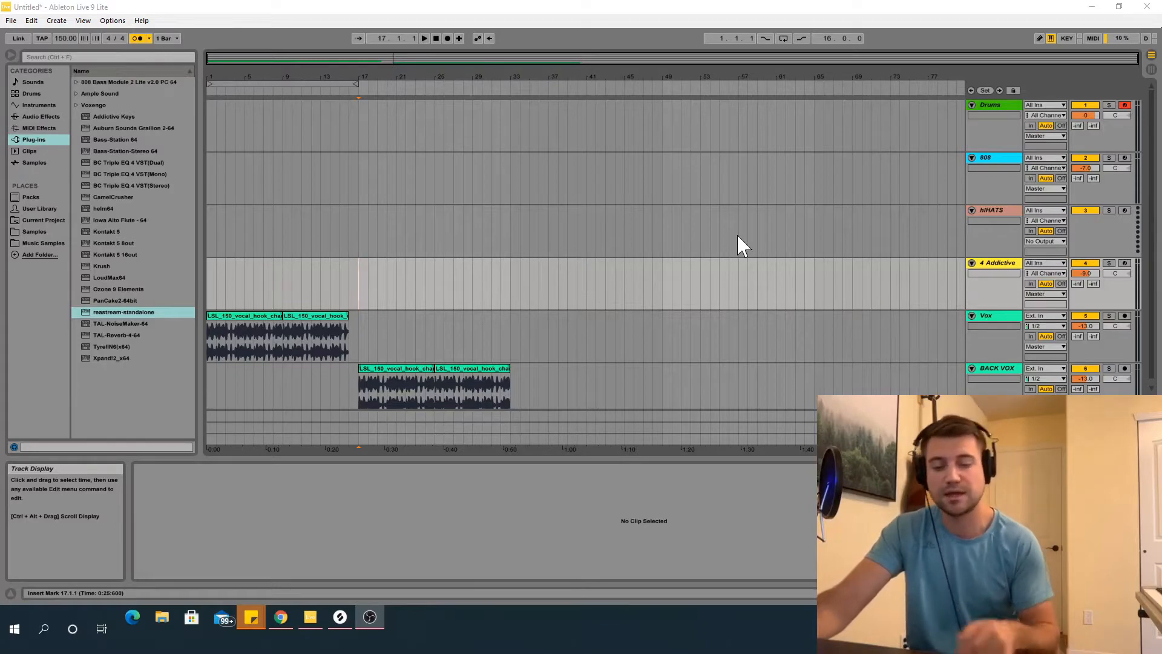
pyautogui.moveTo(832, 221)
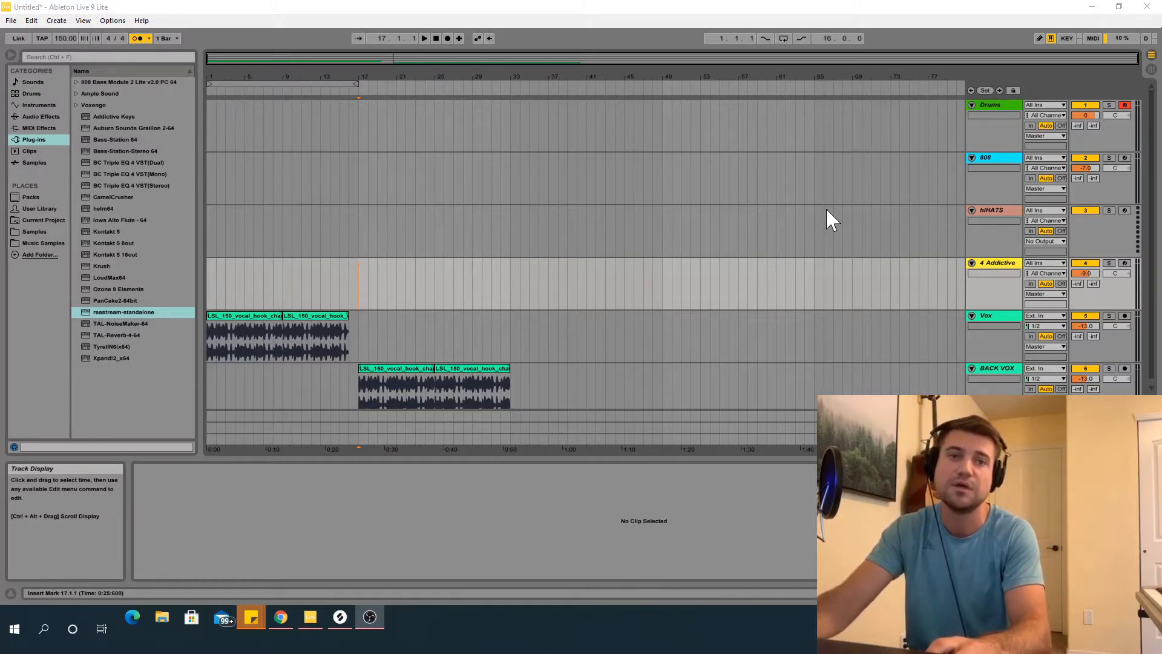
pyautogui.moveTo(400, 528)
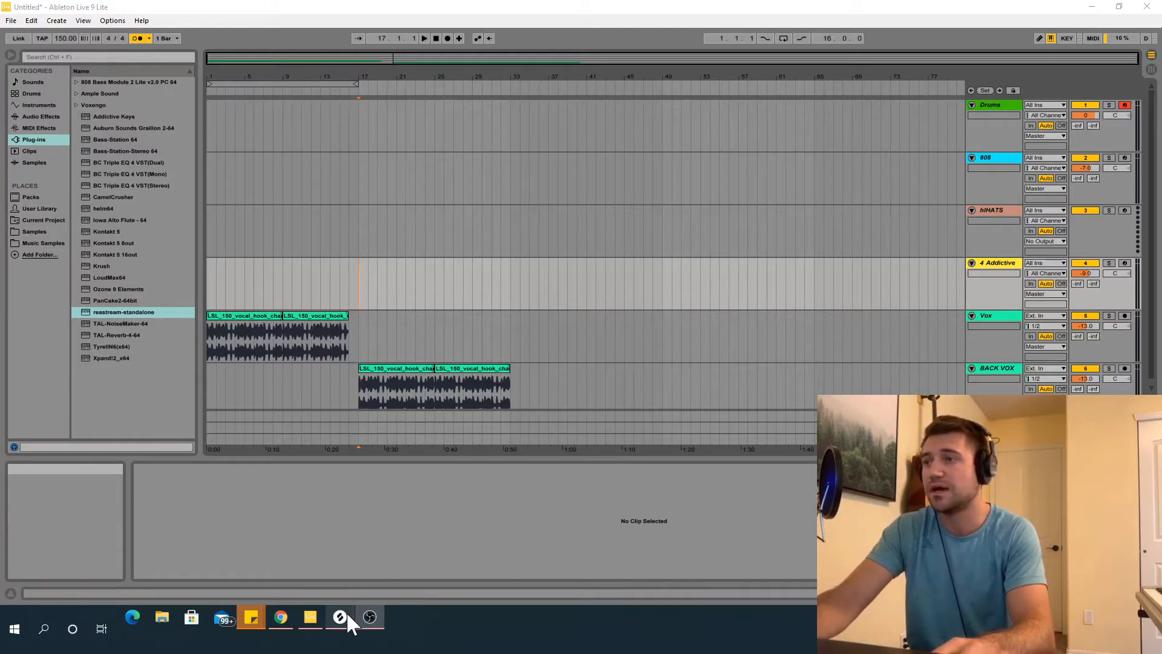
# Step: Bring up Splice and switch its library to Samples, showing the Recently Added downloads
pyautogui.click(340, 616)
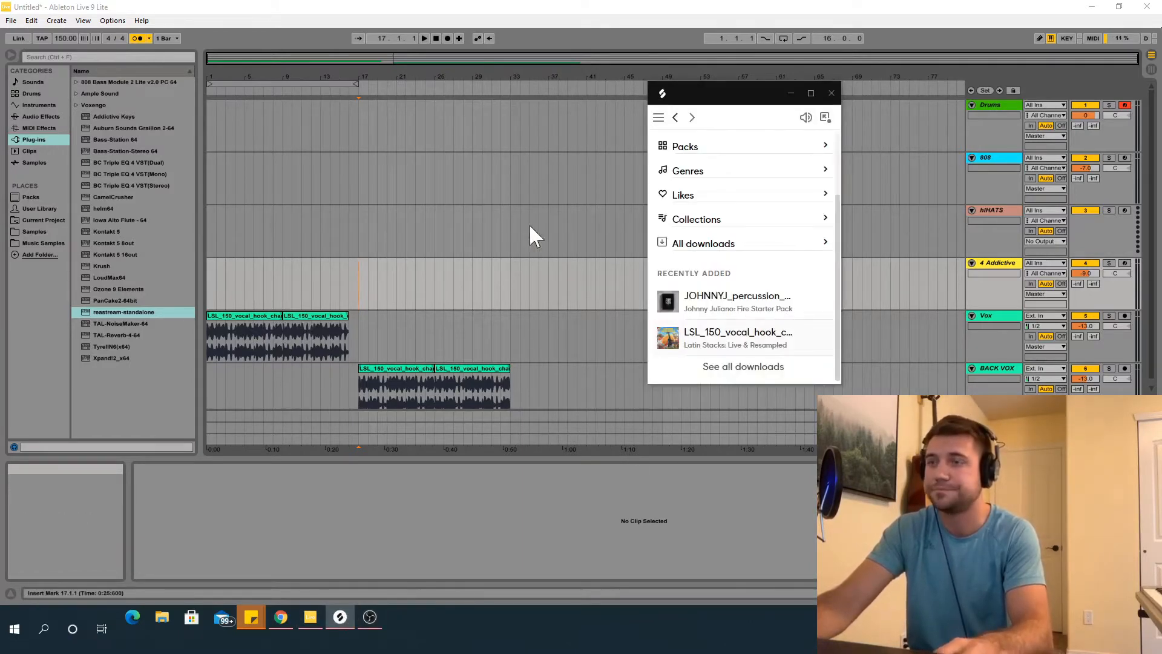
pyautogui.click(657, 117)
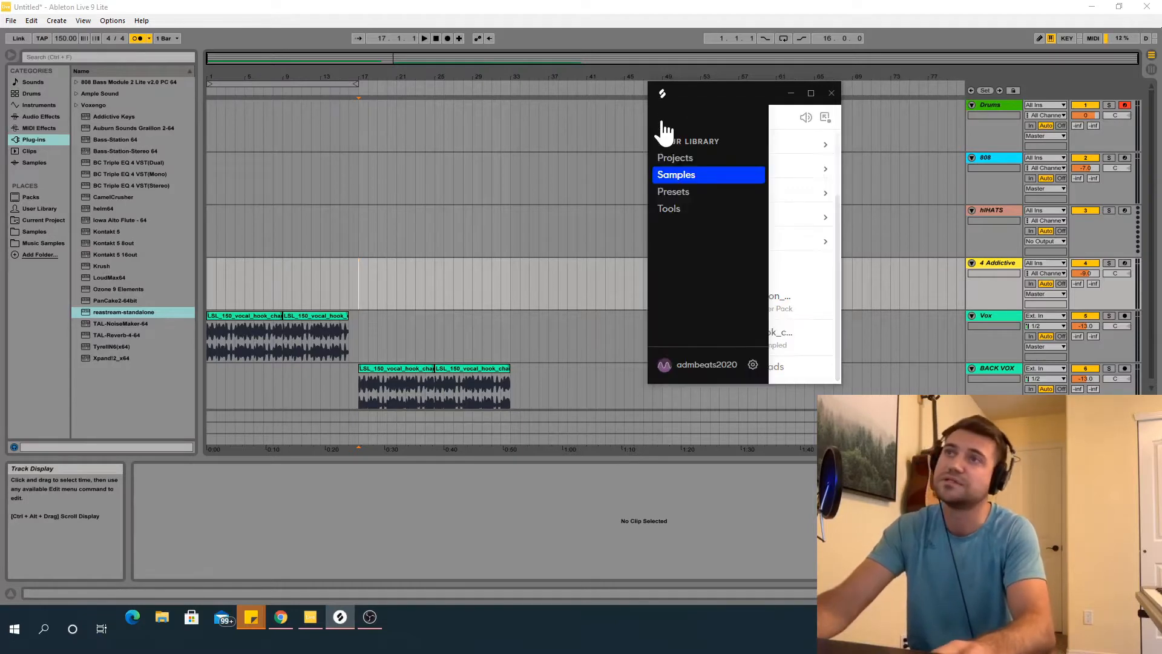
pyautogui.moveTo(782, 122)
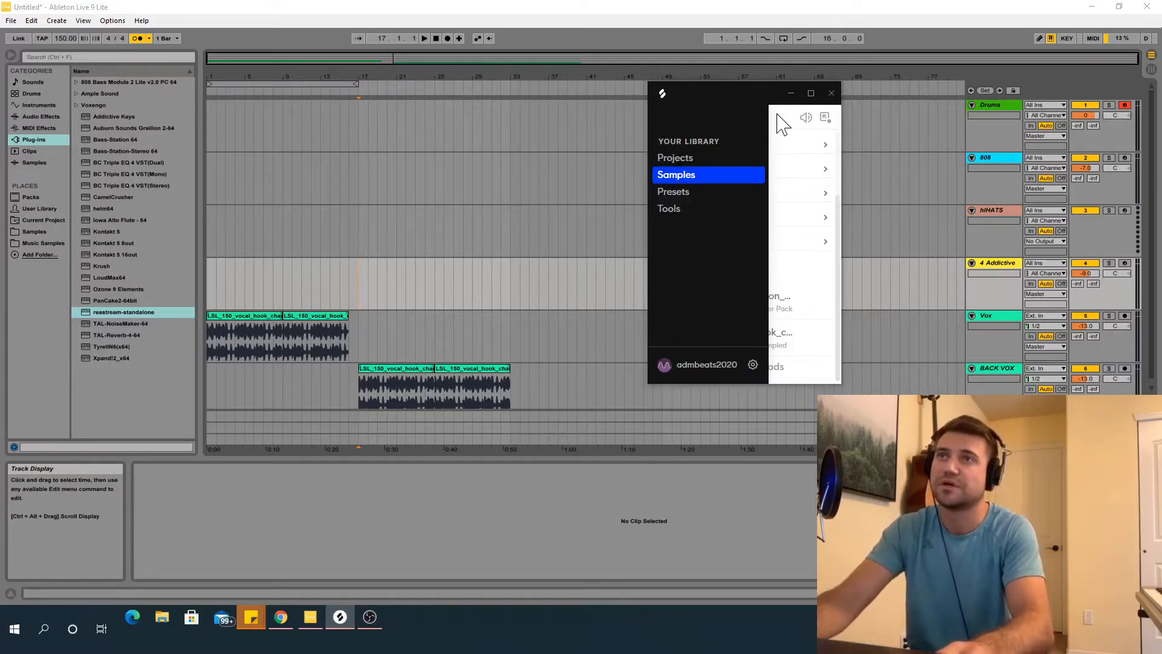
pyautogui.click(676, 174)
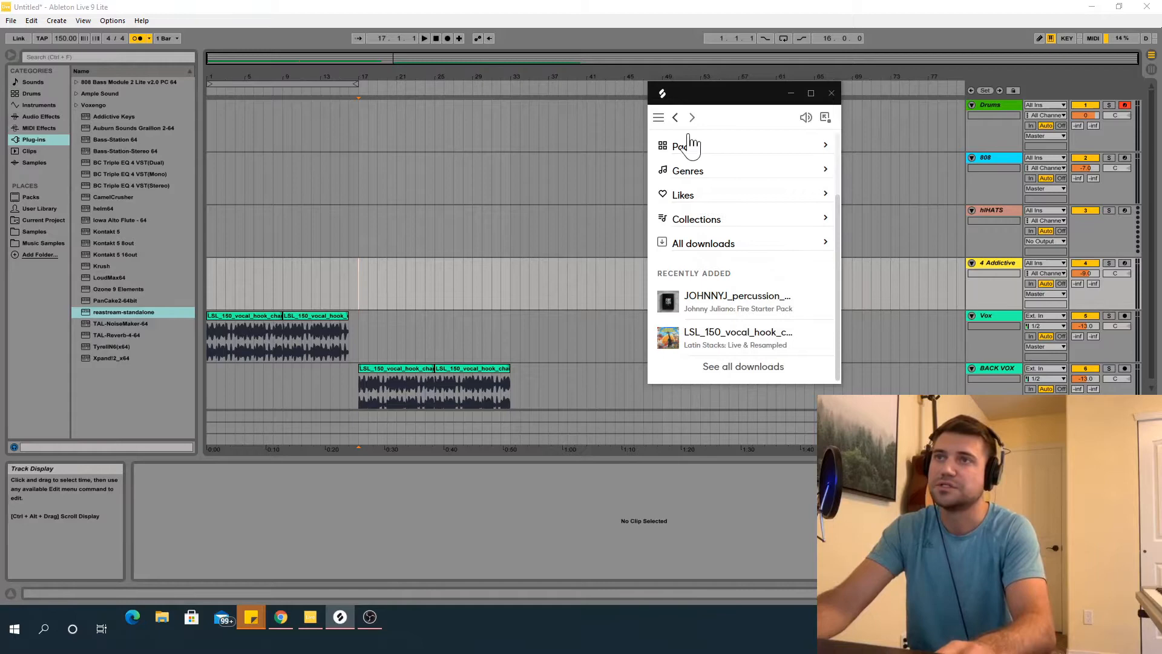
pyautogui.moveTo(660, 118)
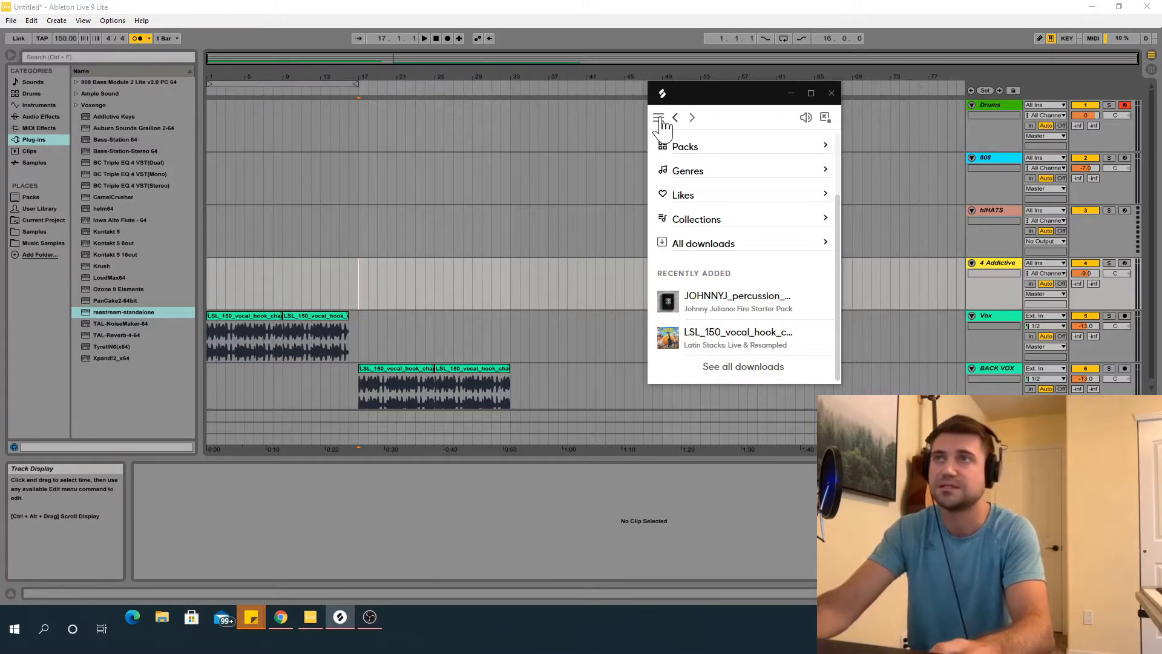
pyautogui.click(659, 116)
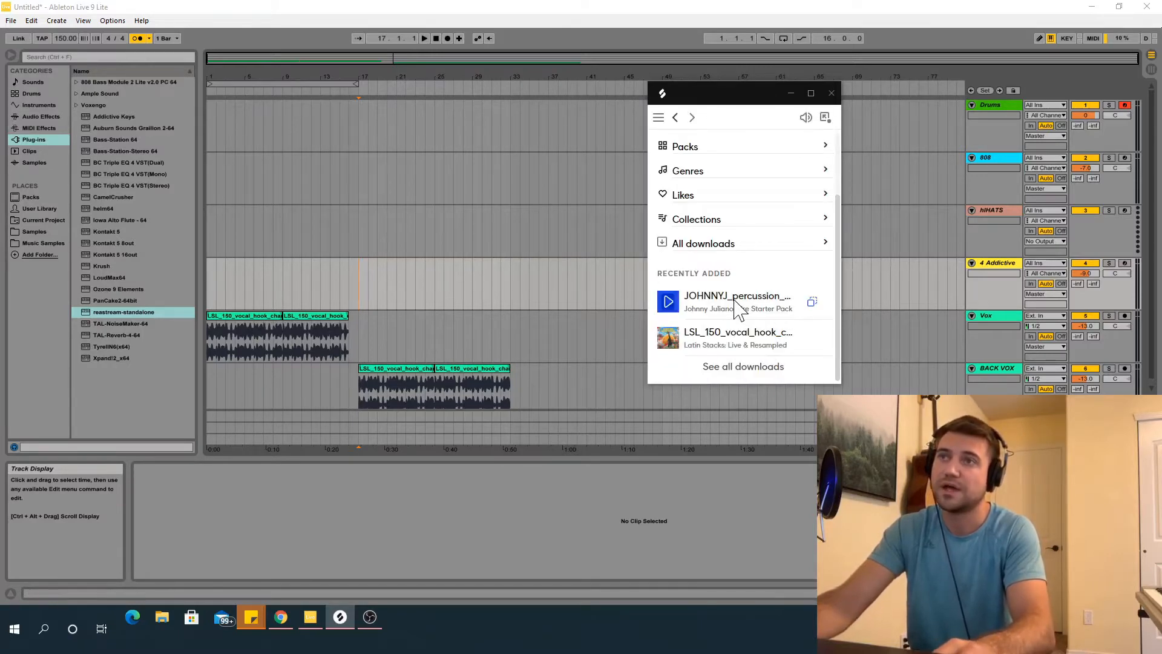
pyautogui.moveTo(704, 330)
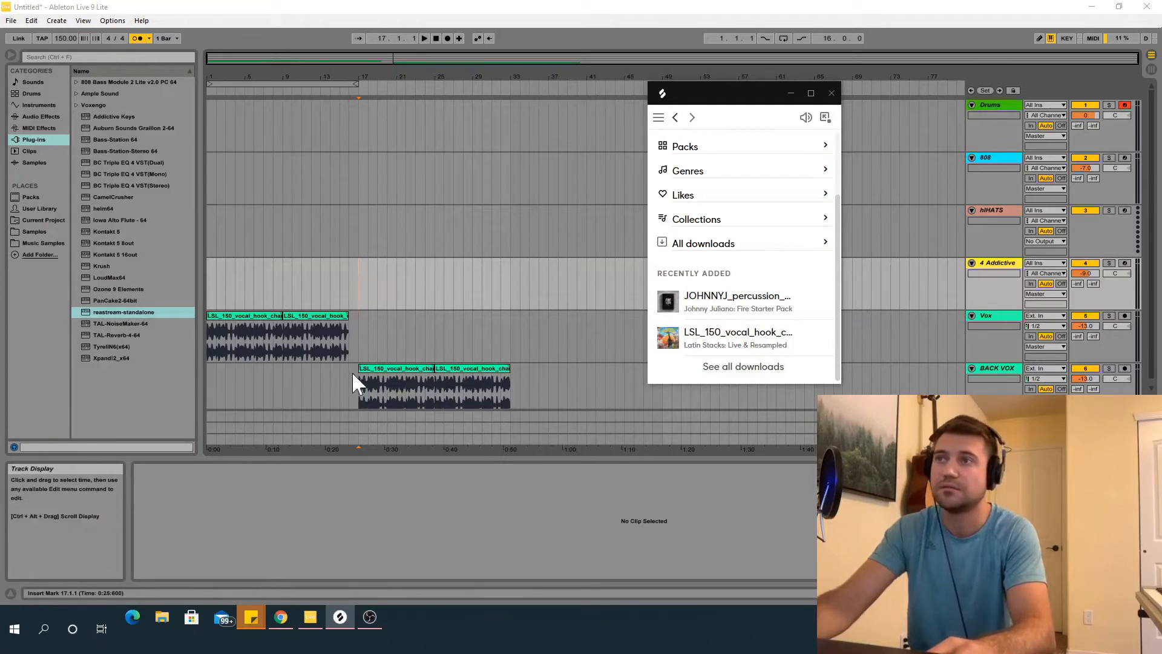
pyautogui.moveTo(668, 301)
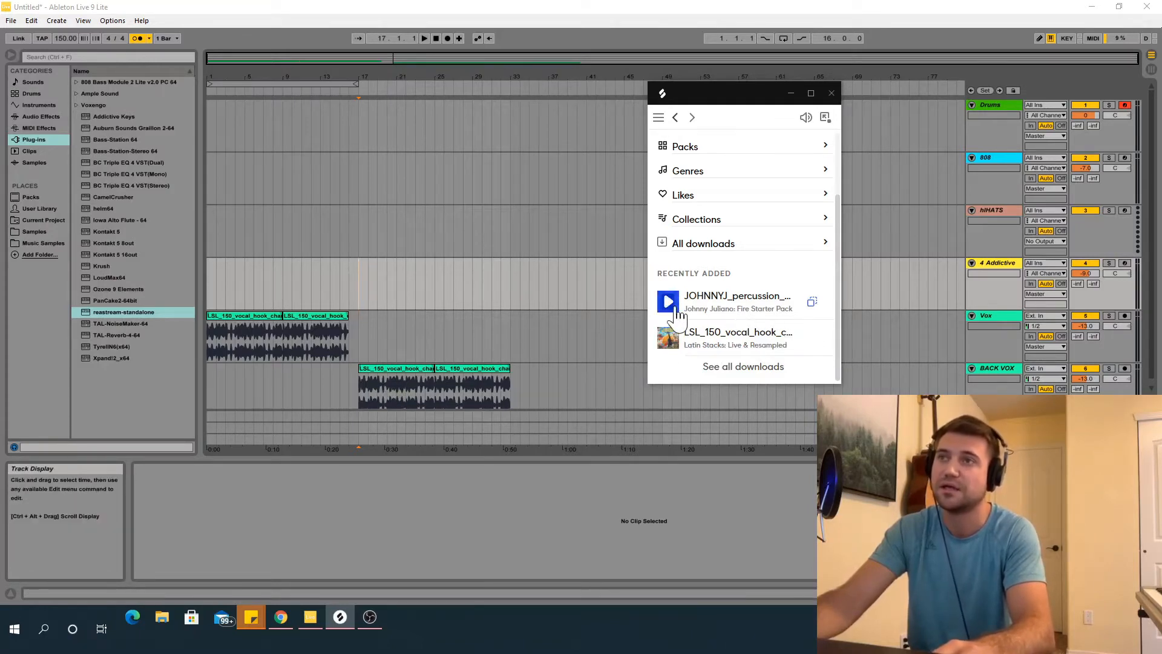
pyautogui.click(667, 301)
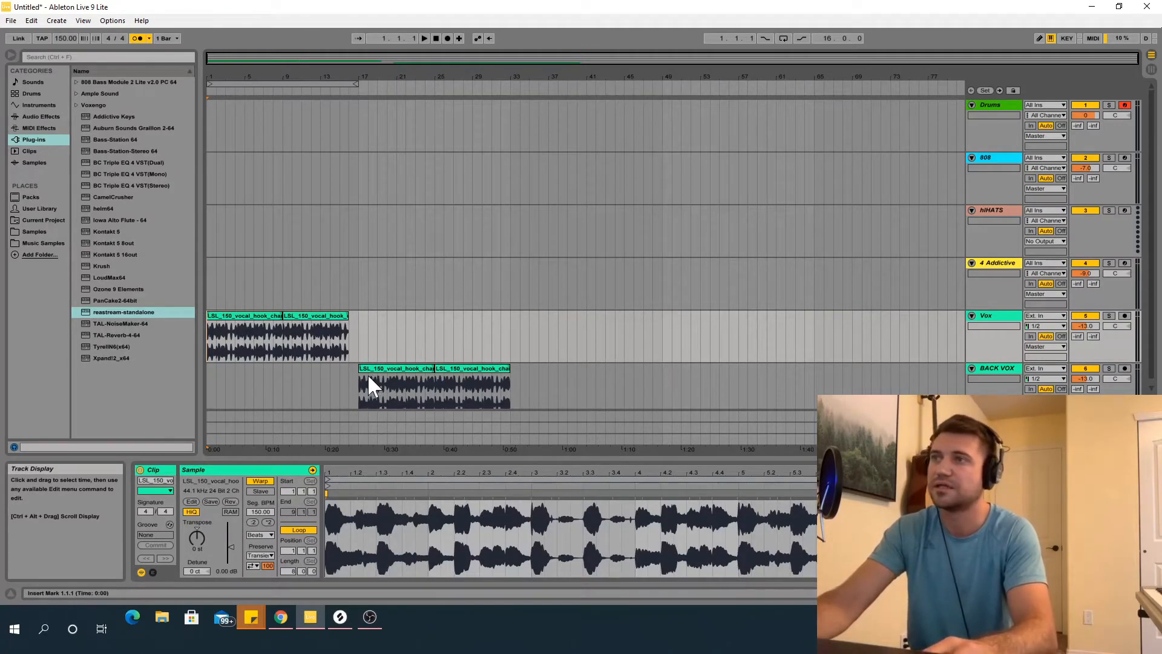
pyautogui.moveTo(363, 397)
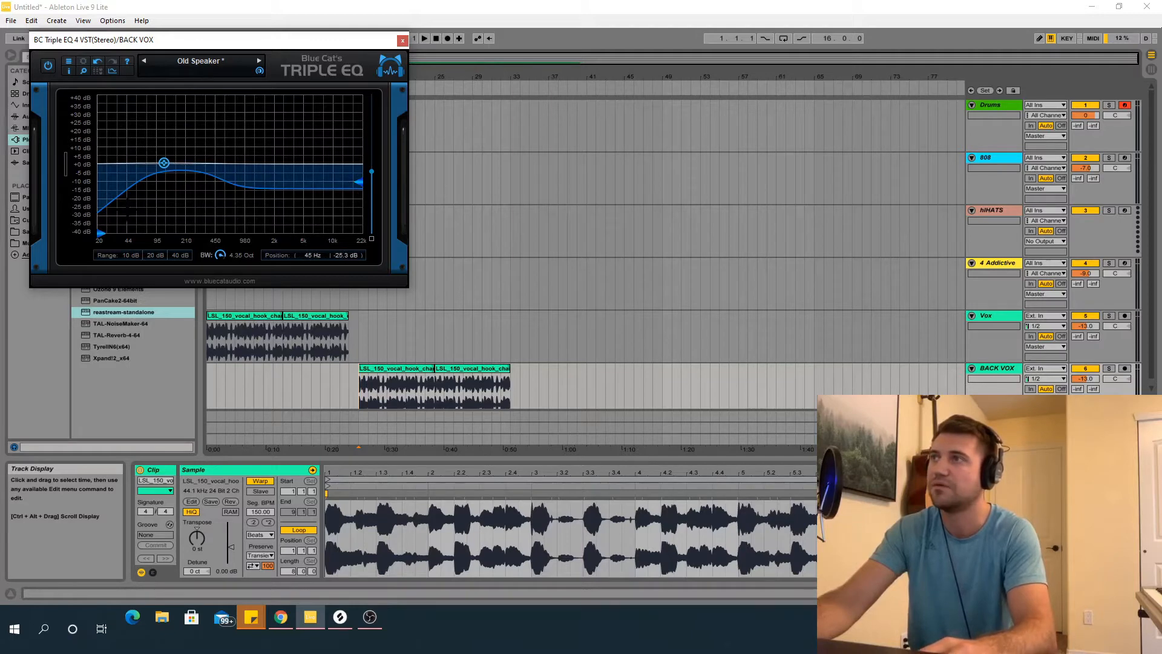
pyautogui.moveTo(455, 371)
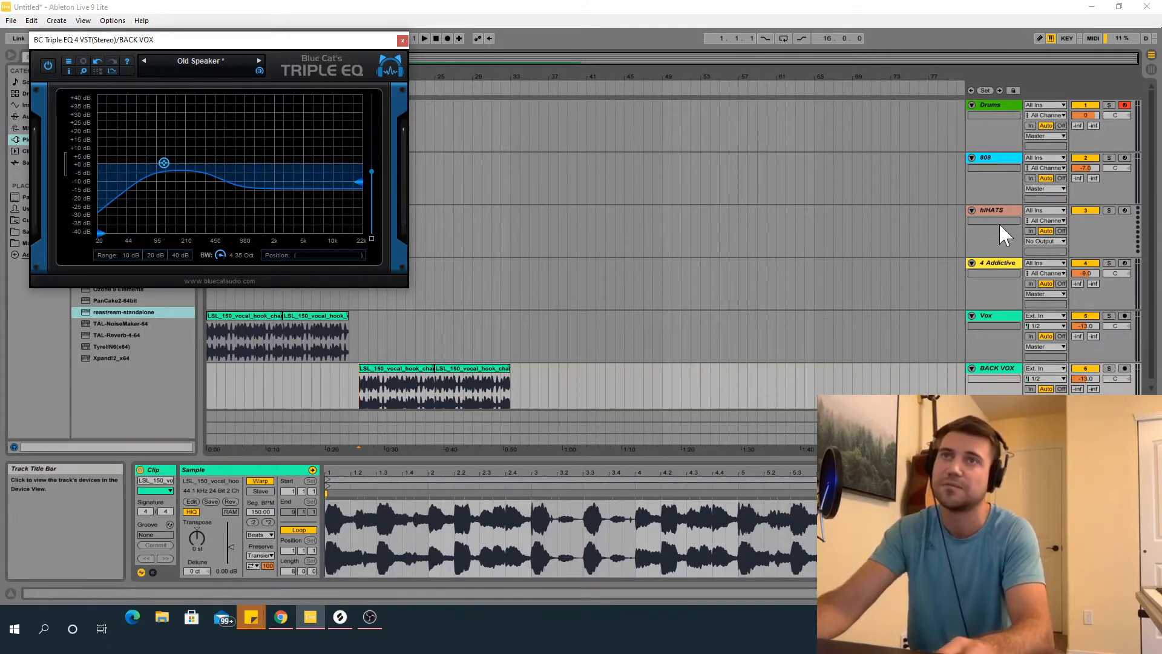
pyautogui.click(403, 40)
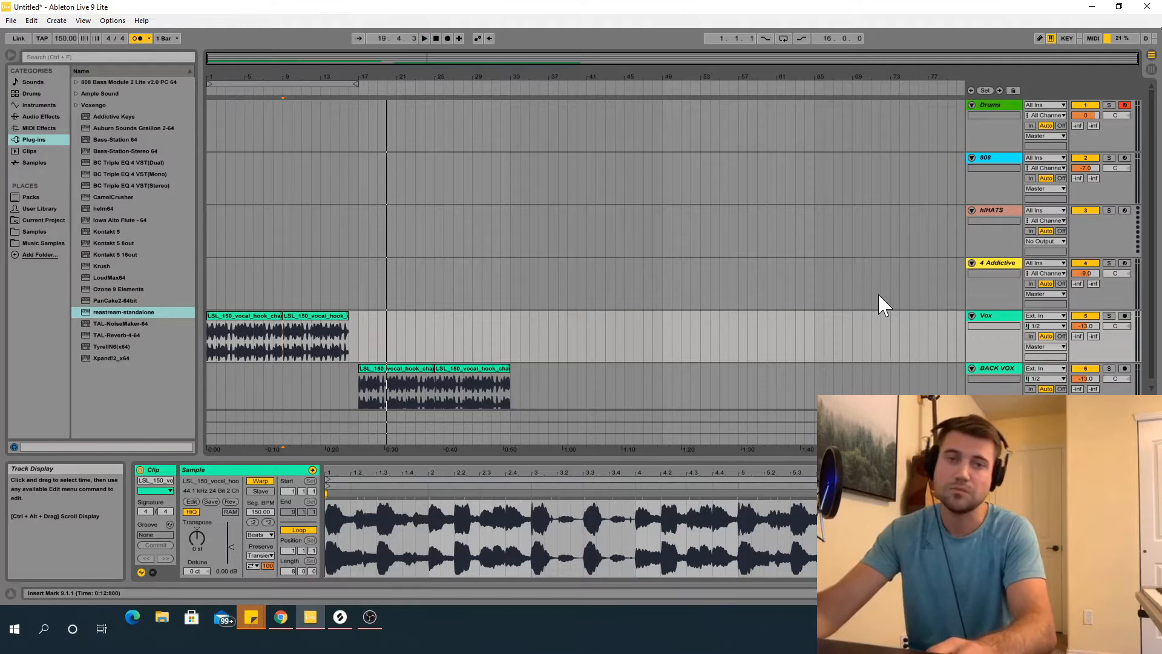
pyautogui.moveTo(363, 226)
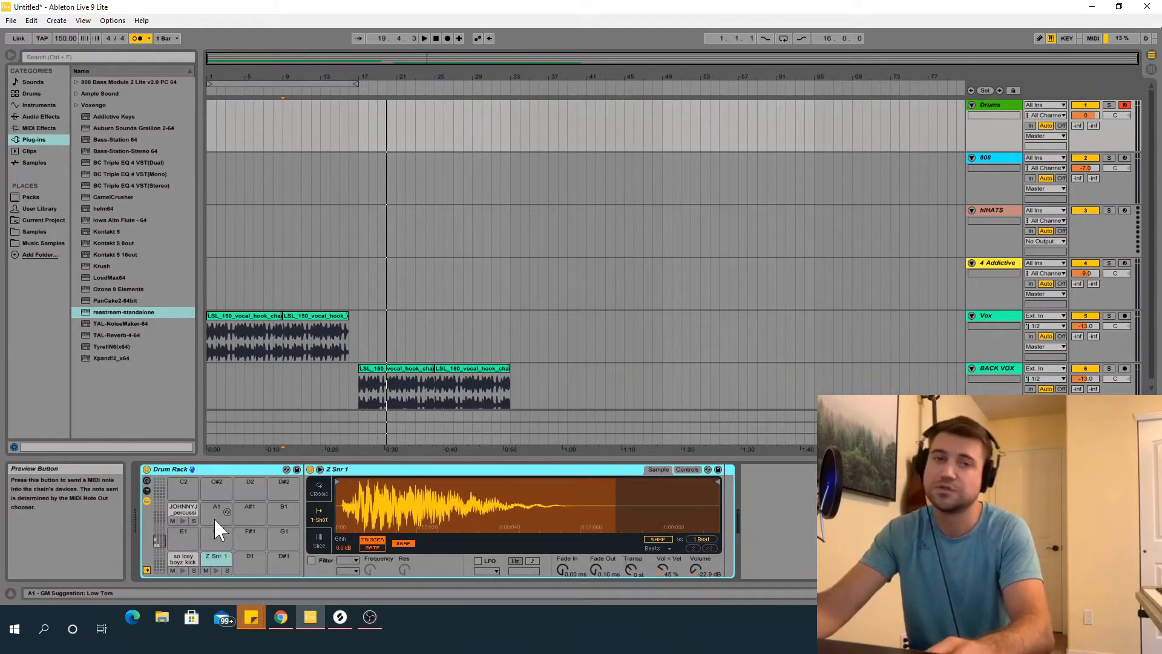
pyautogui.moveTo(182, 562)
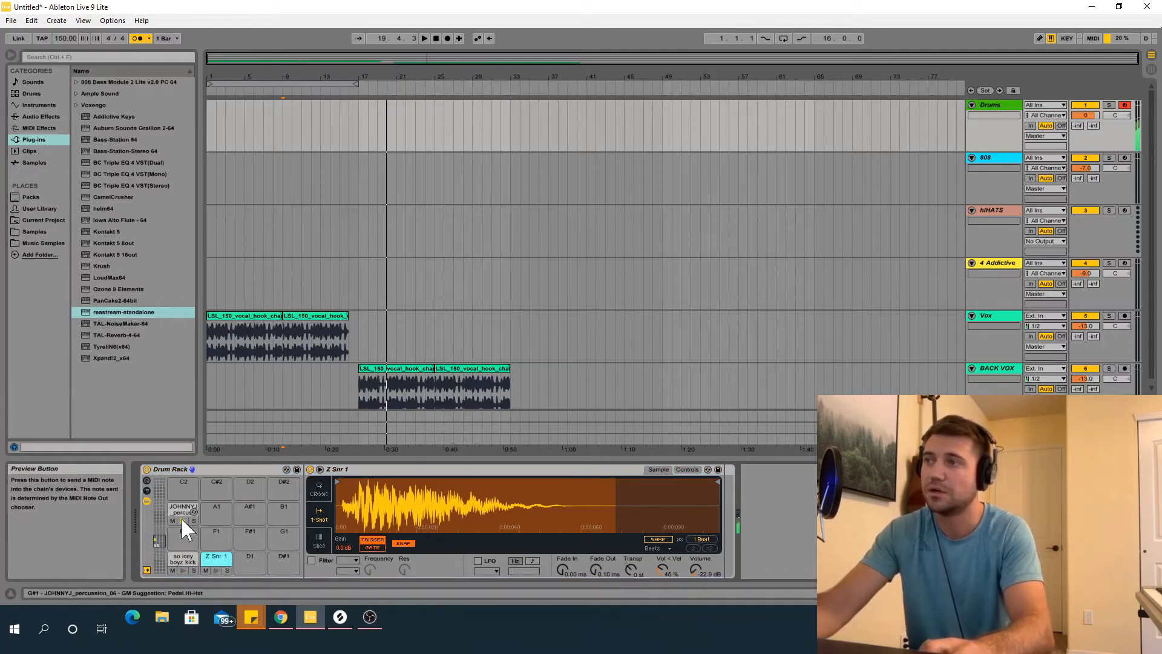
# Step: Select the JOHNNYJ_percussion_06 drum pad, then bring up and dismiss the Splice window
pyautogui.click(182, 509)
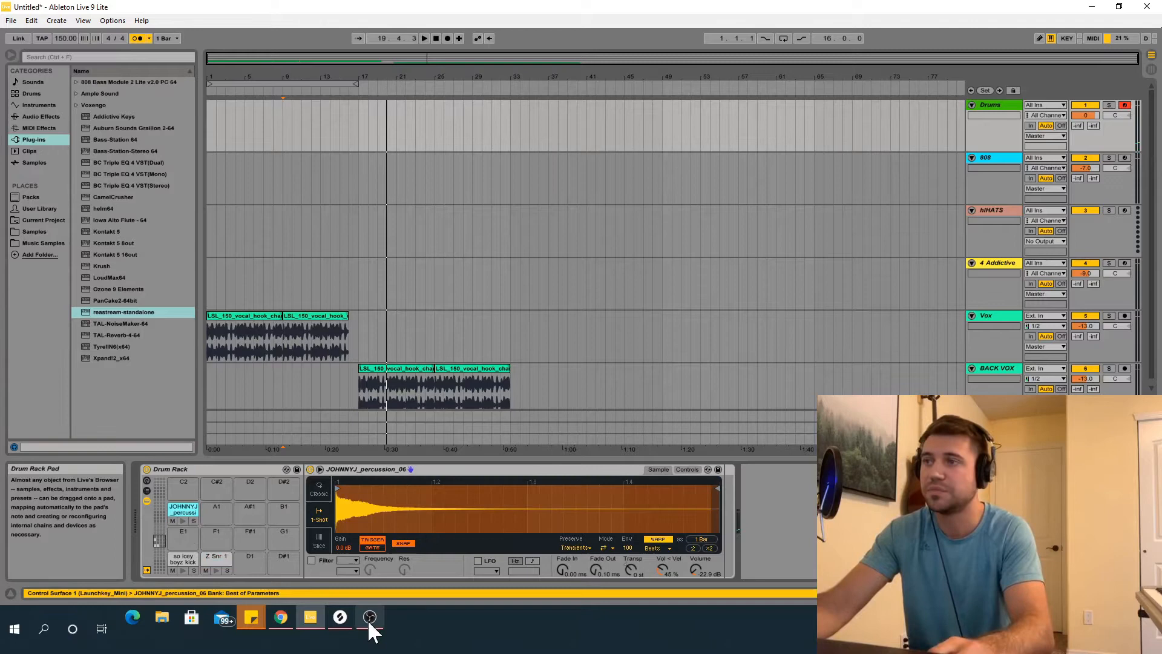
pyautogui.click(369, 616)
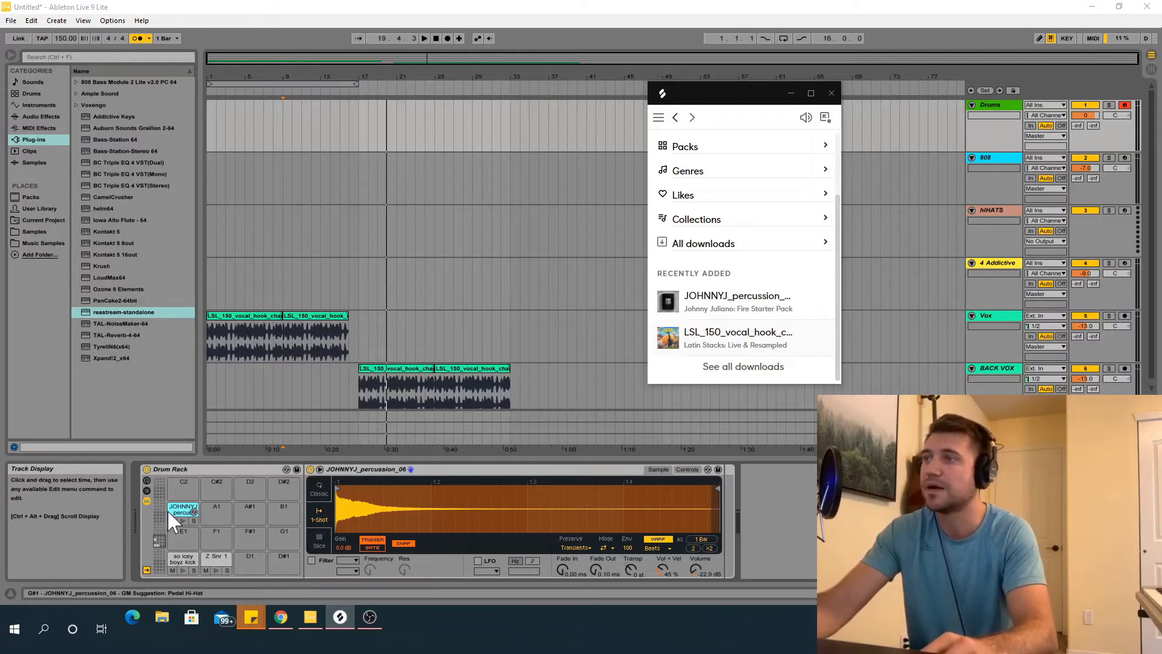
pyautogui.moveTo(840, 93)
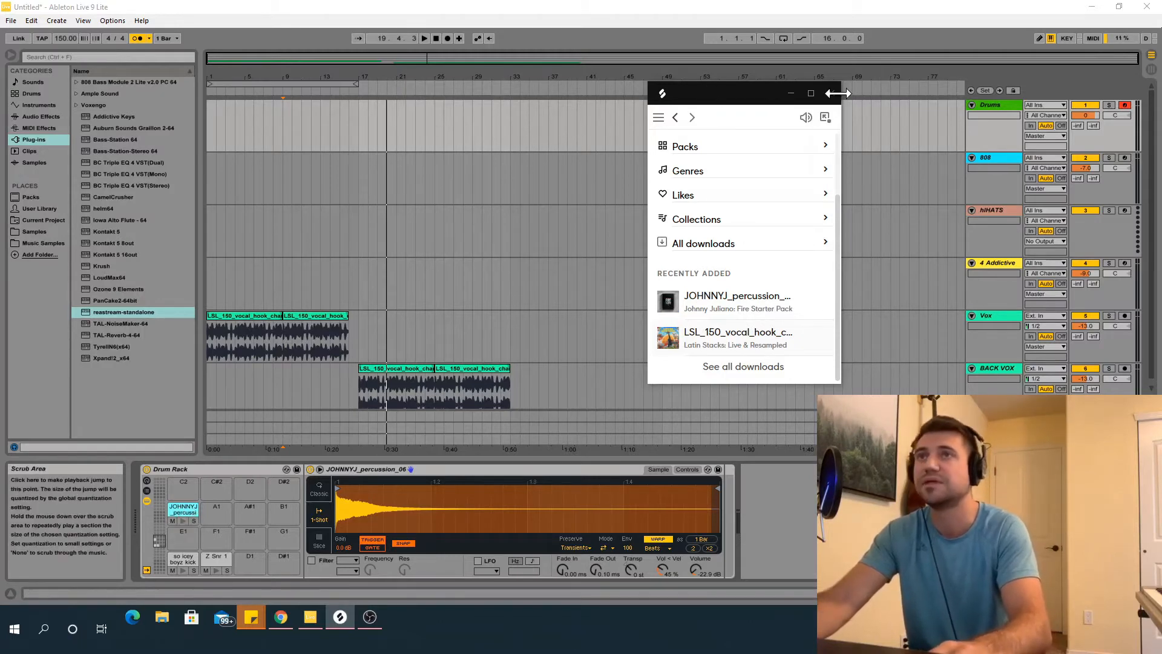
pyautogui.click(837, 92)
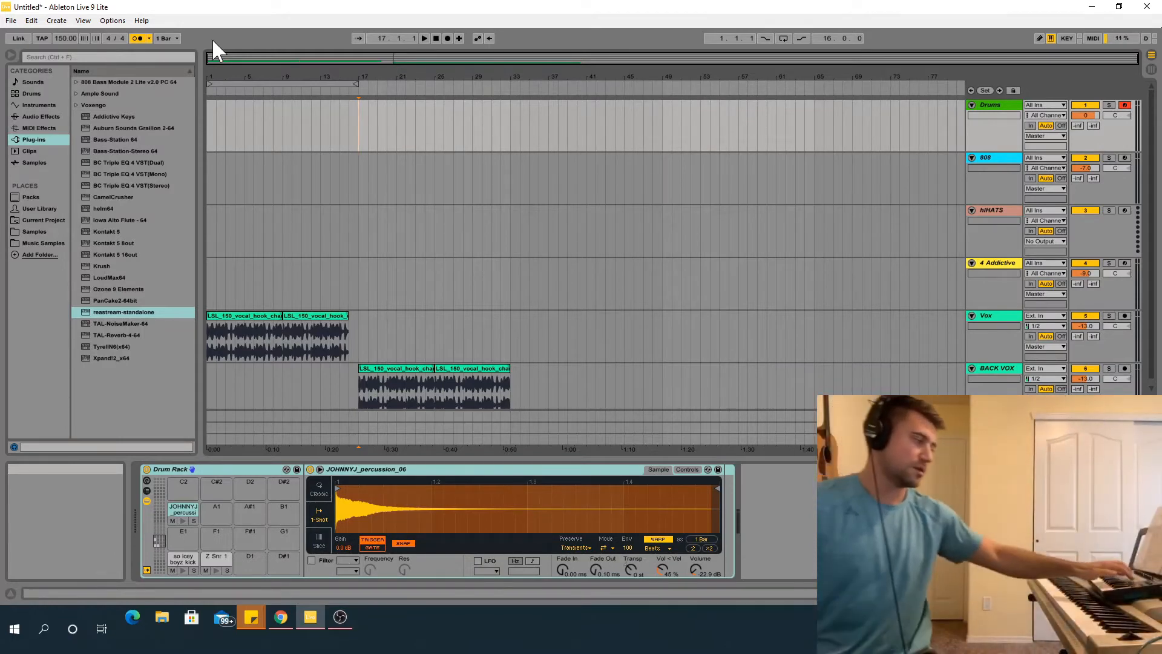
# Step: Arm the Drums track and record a kick-and-snare pattern into the arrangement from bar 17
pyautogui.click(182, 559)
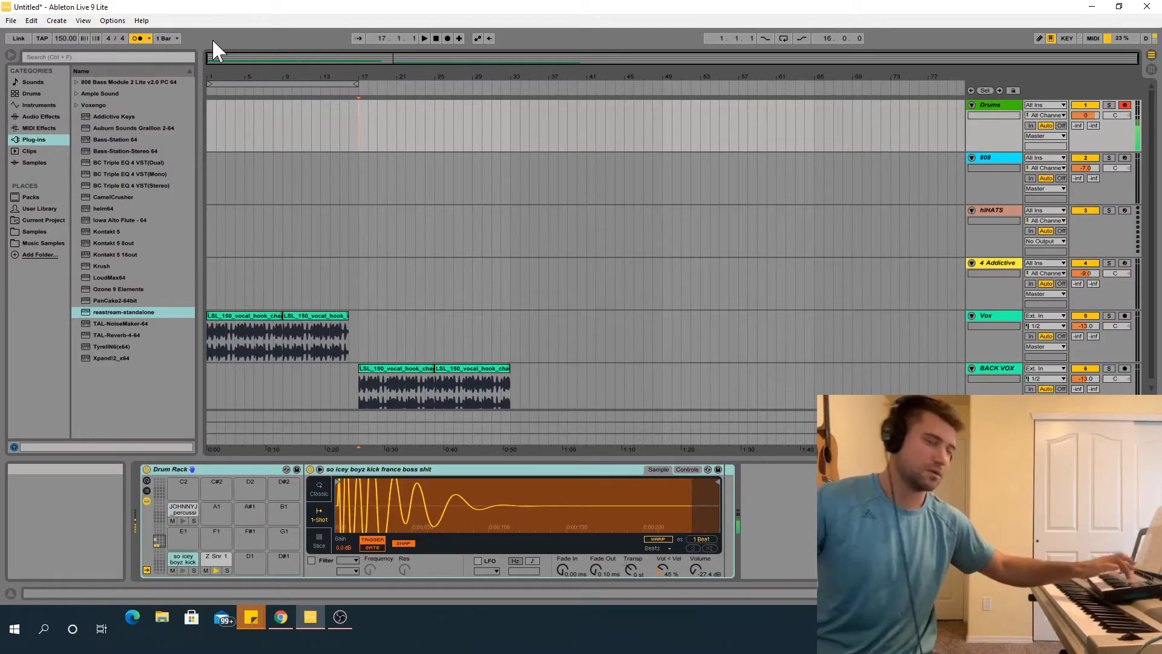
pyautogui.click(216, 557)
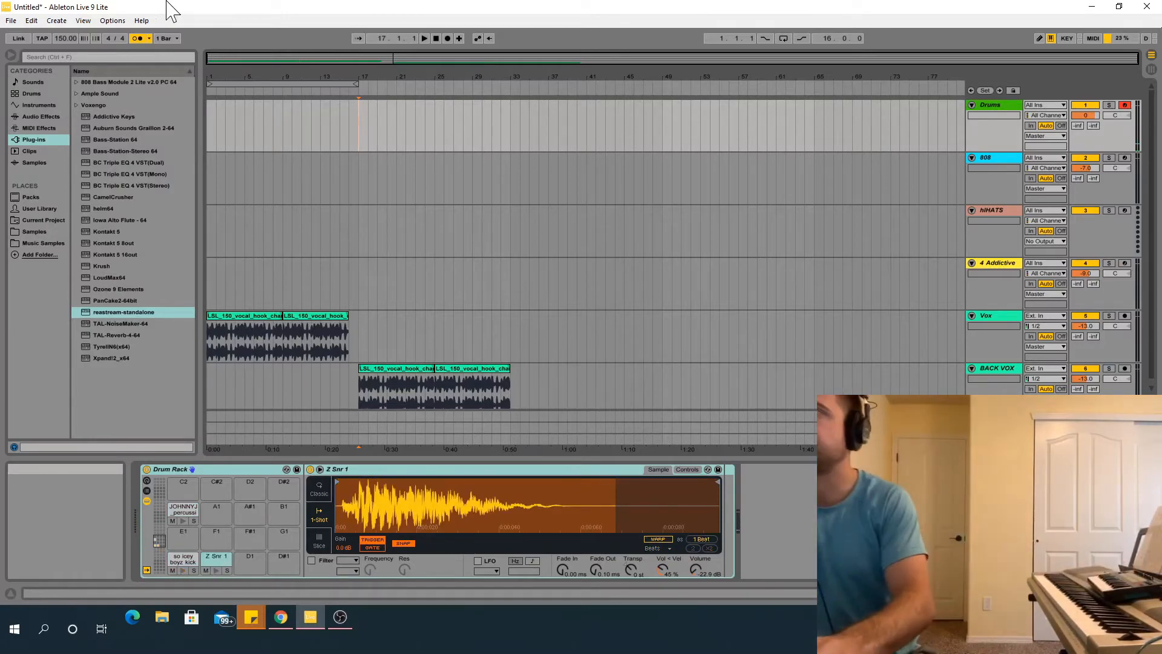
pyautogui.moveTo(447, 38)
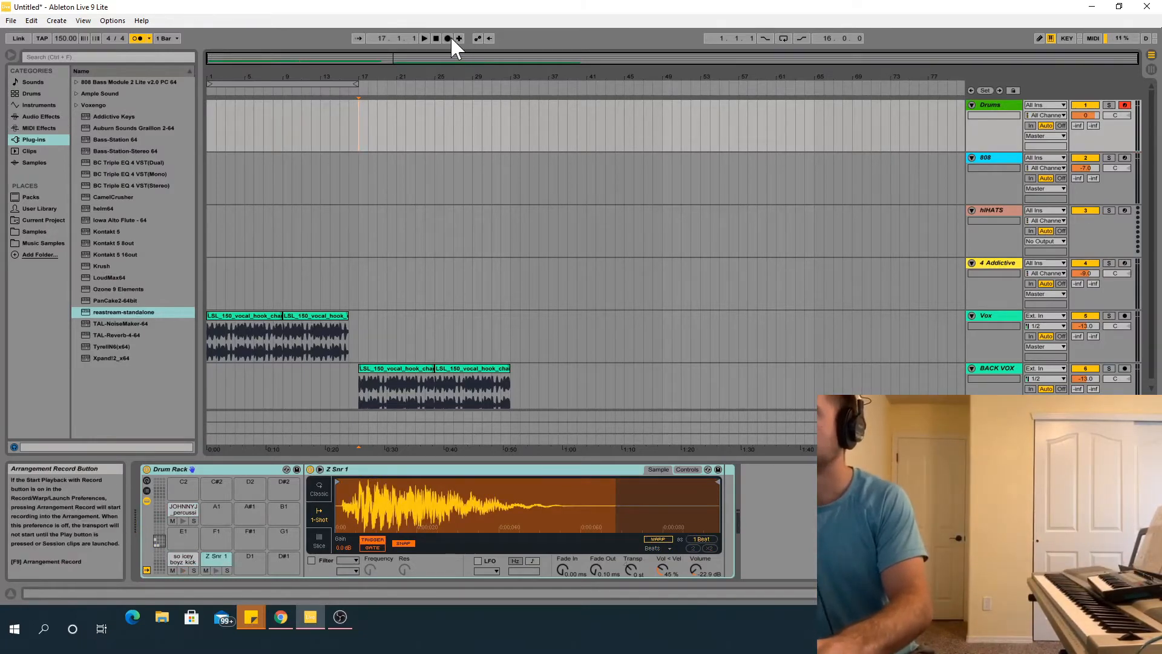
pyautogui.click(446, 38)
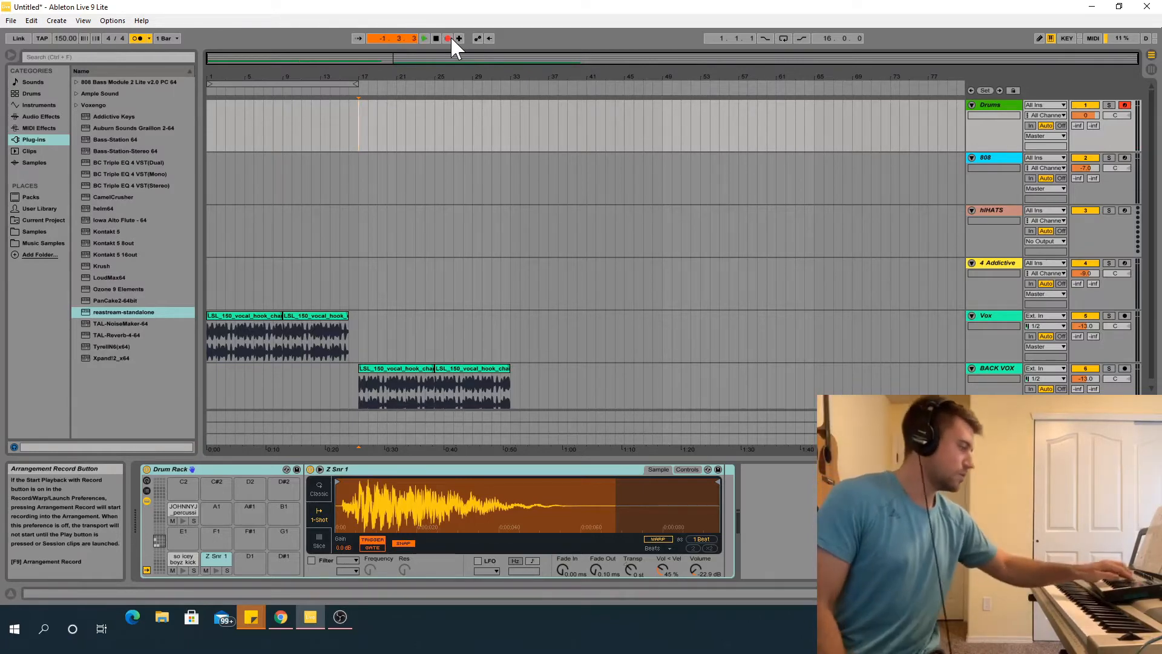
pyautogui.click(447, 37)
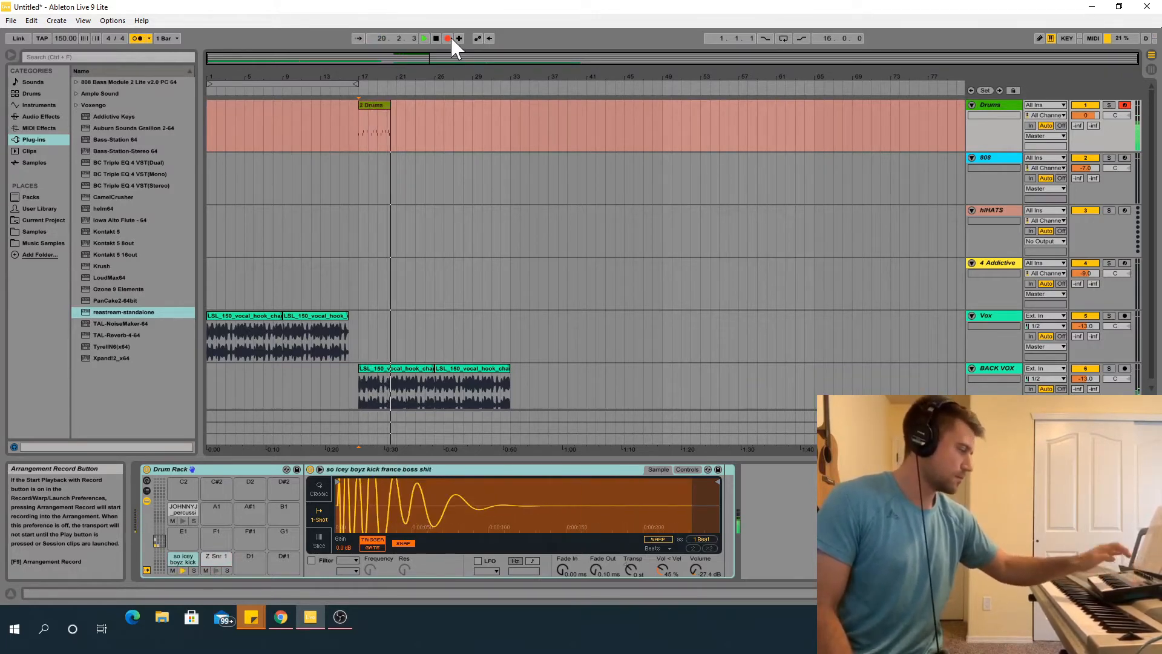
pyautogui.click(215, 557)
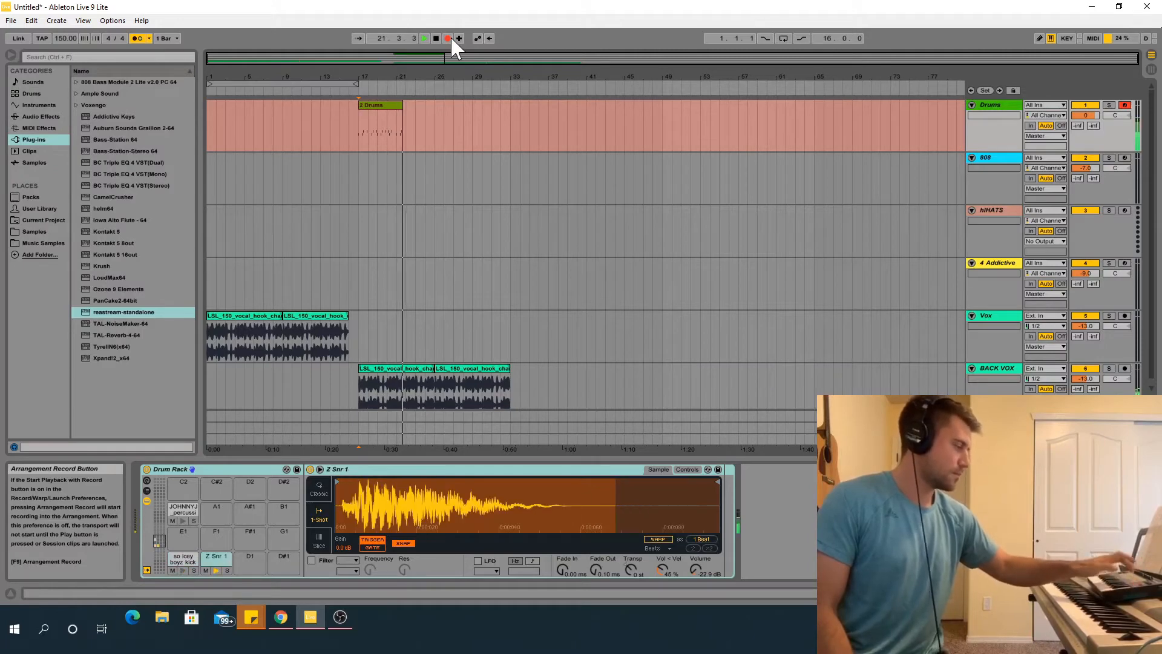
pyautogui.click(183, 559)
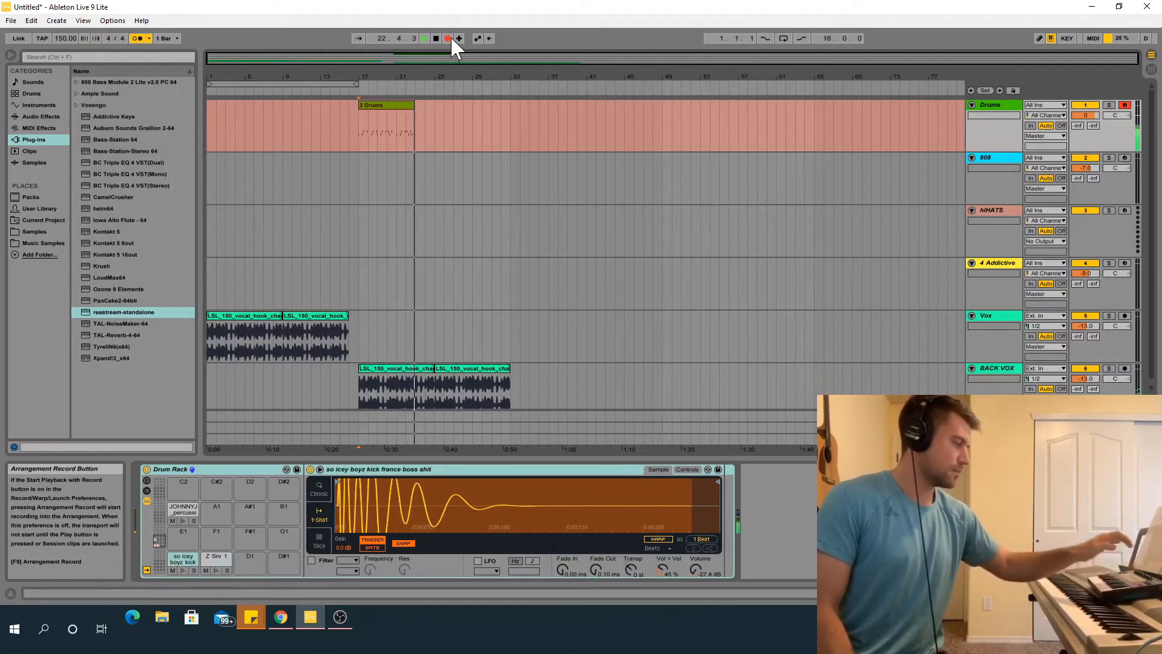
pyautogui.click(215, 562)
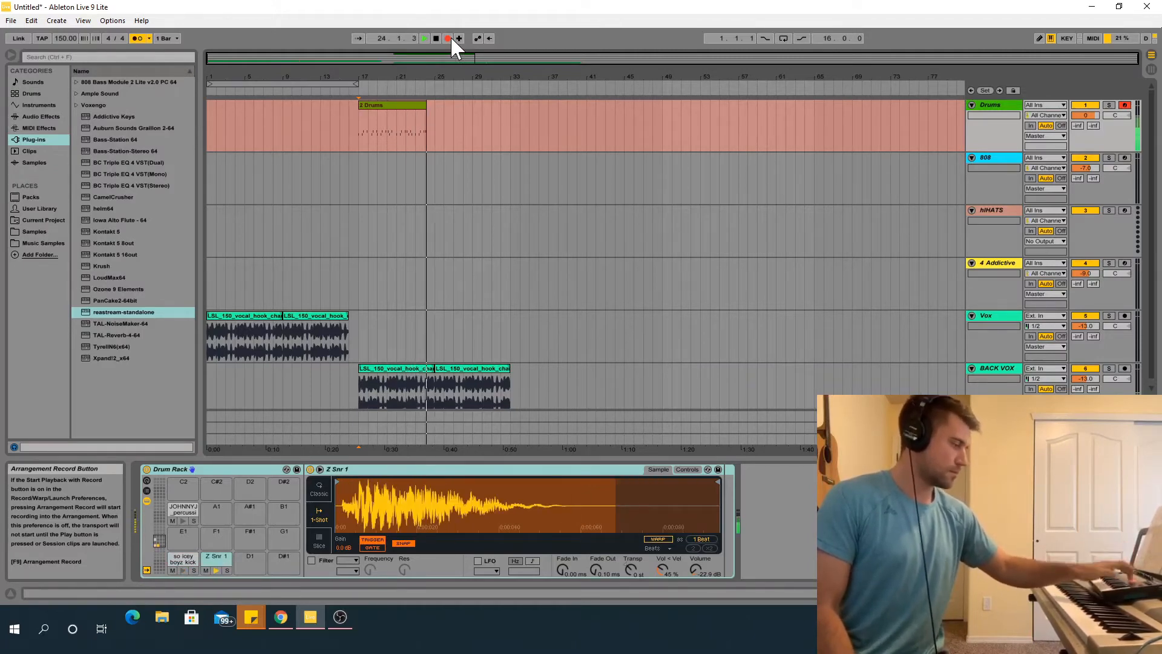
pyautogui.click(436, 37)
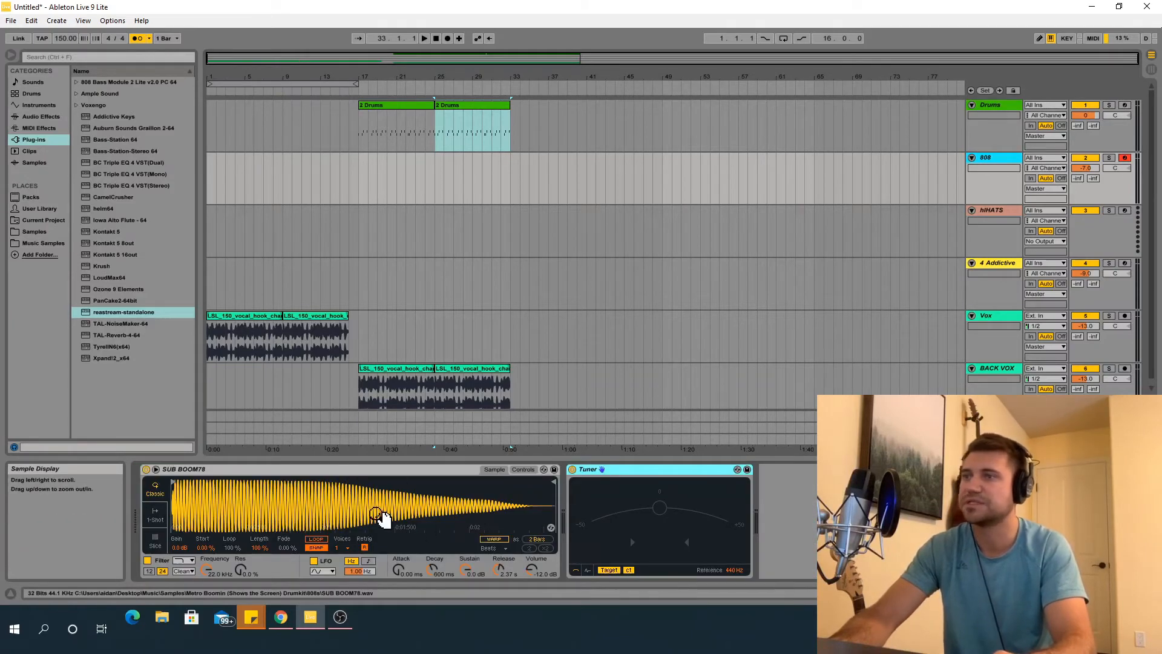
pyautogui.moveTo(548, 518)
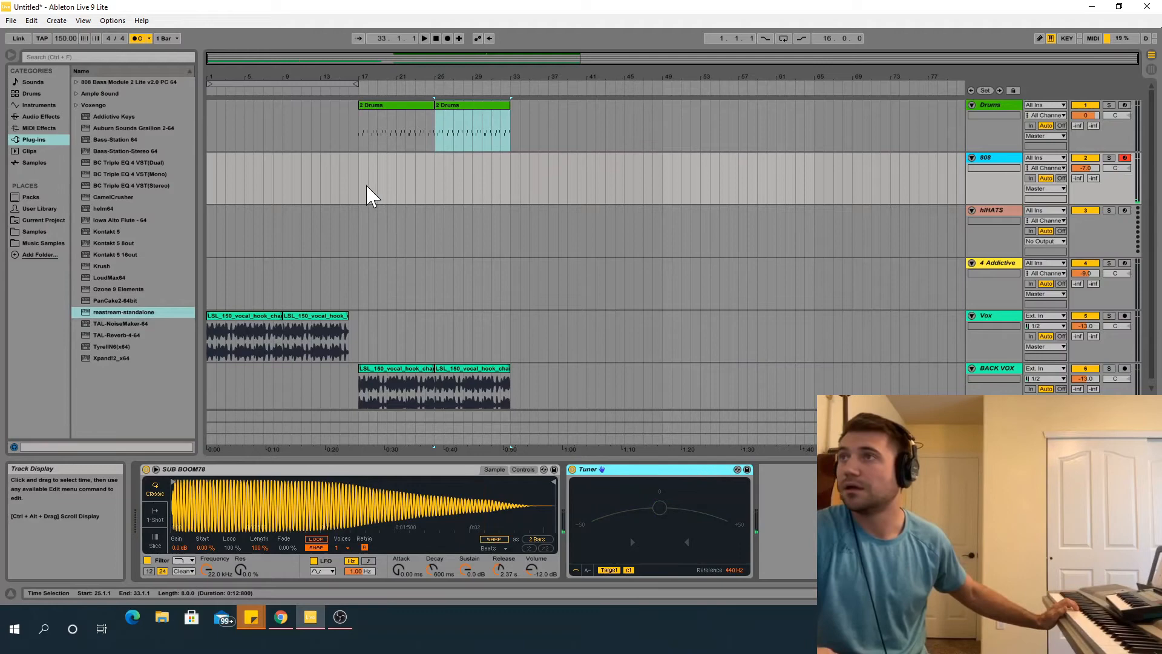
# Step: Put SUB BOOM78 in a Simpler with a Tuner on the armed 808 track and start recording
pyautogui.click(364, 171)
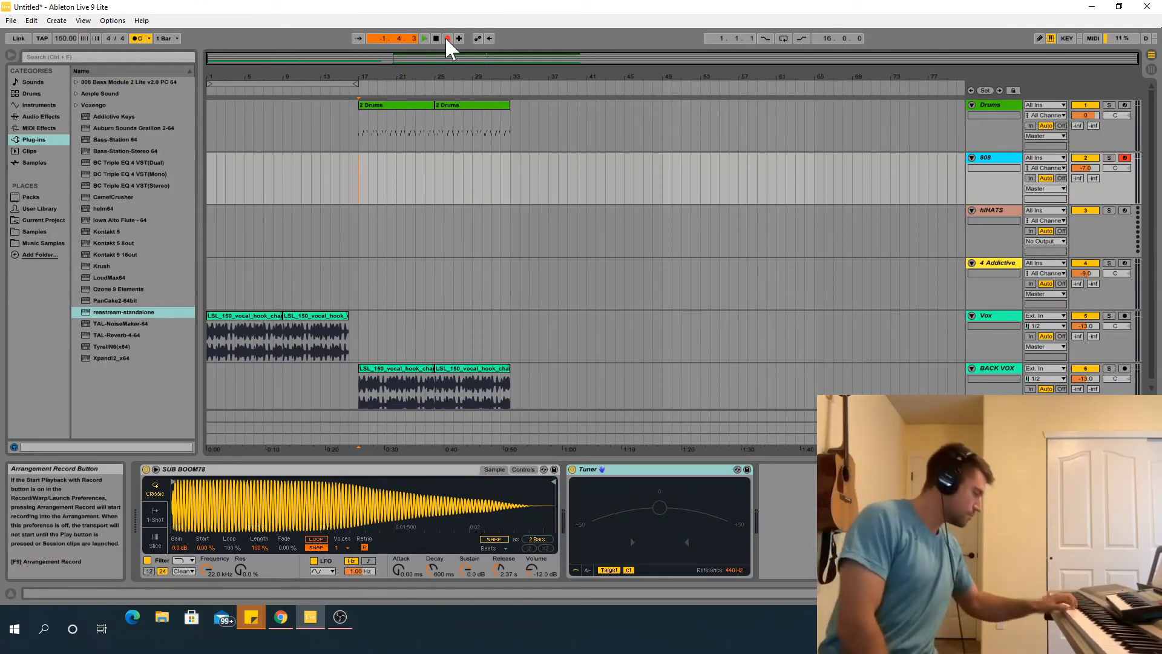
# Step: Record the 808 bass line across bars 17 to 33, then stop recording
pyautogui.click(447, 38)
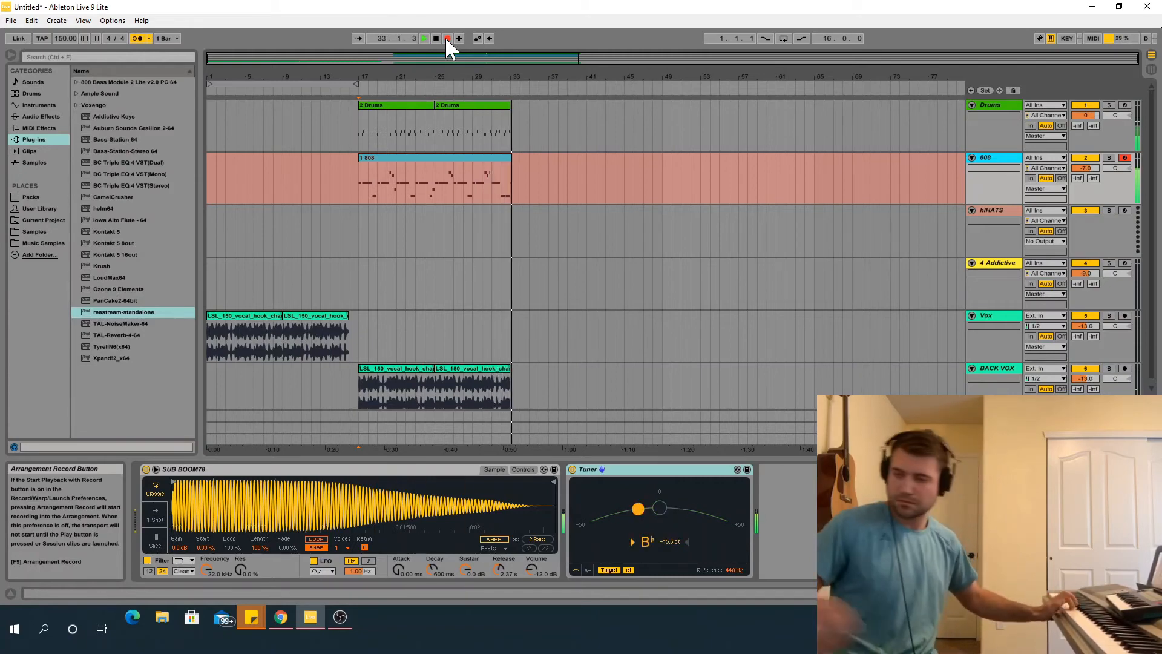
pyautogui.click(447, 37)
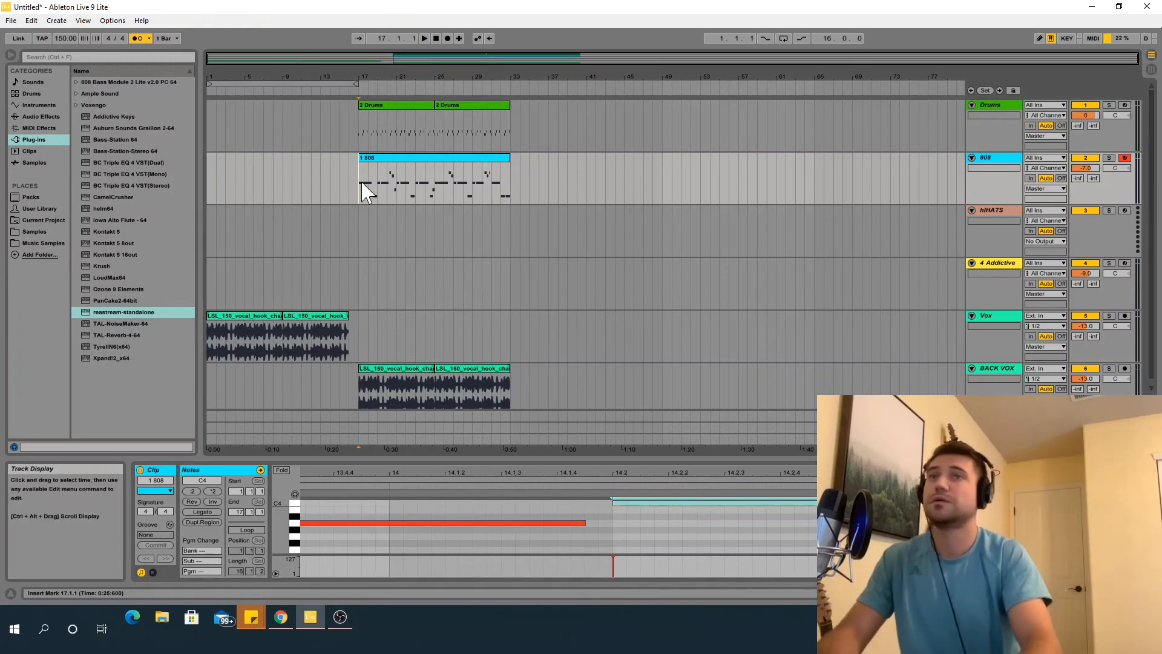
pyautogui.moveTo(995, 275)
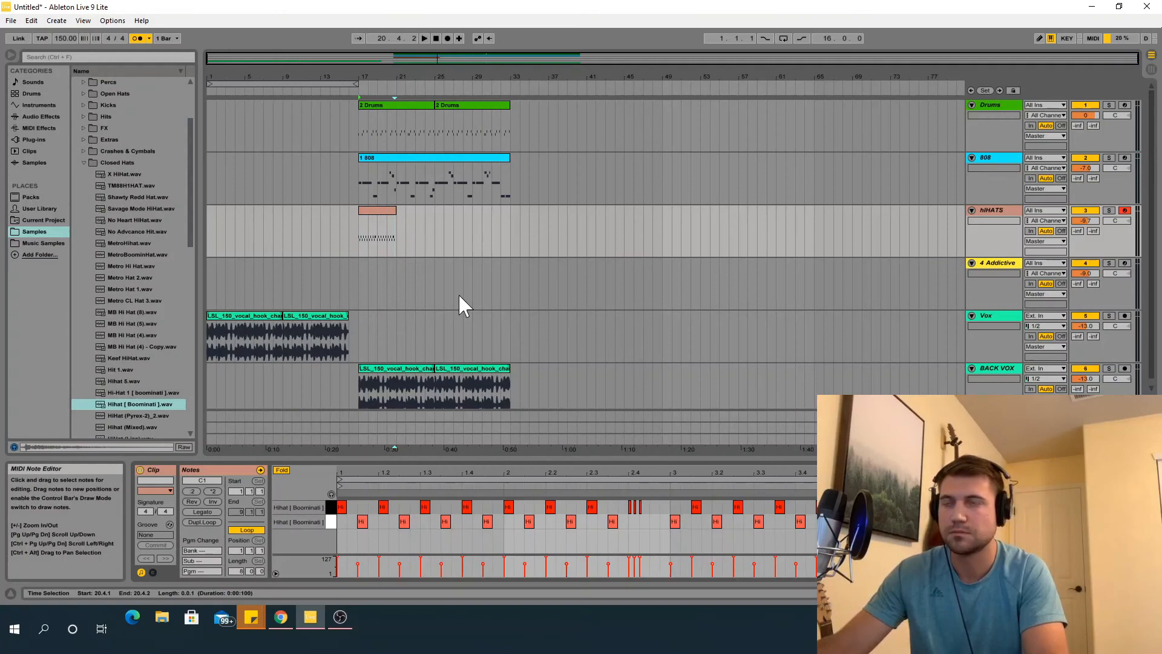
# Step: Load the Boominati hi-hat sample onto the HIHATS track and record a short clip at bar 17
pyautogui.click(376, 210)
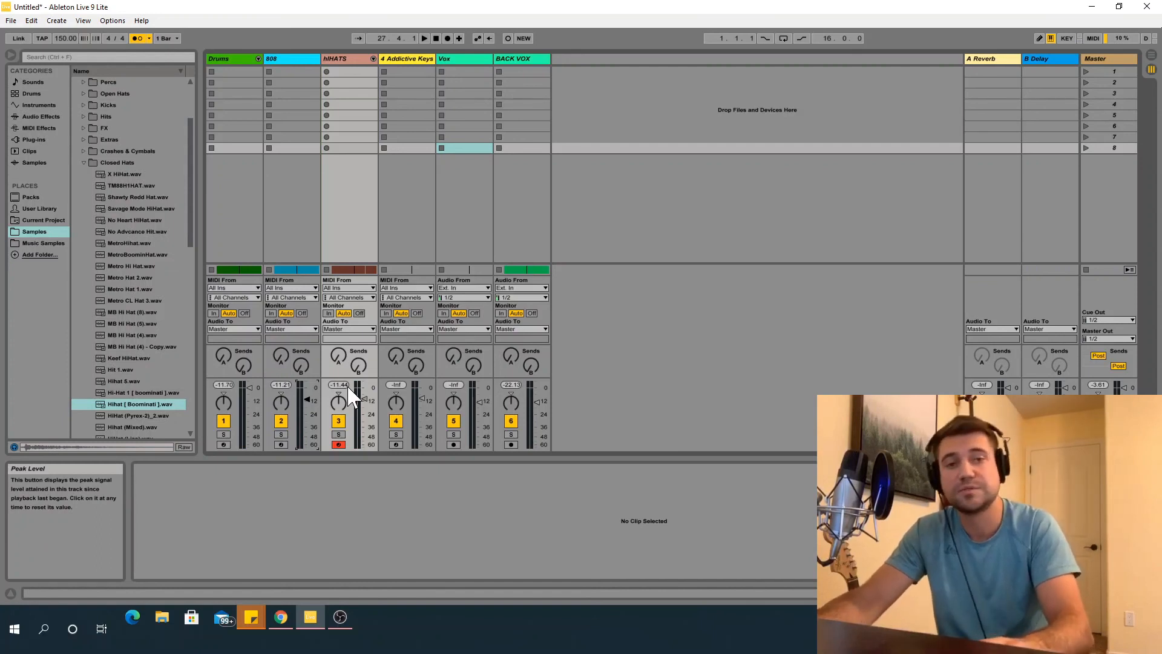
pyautogui.moveTo(393, 153)
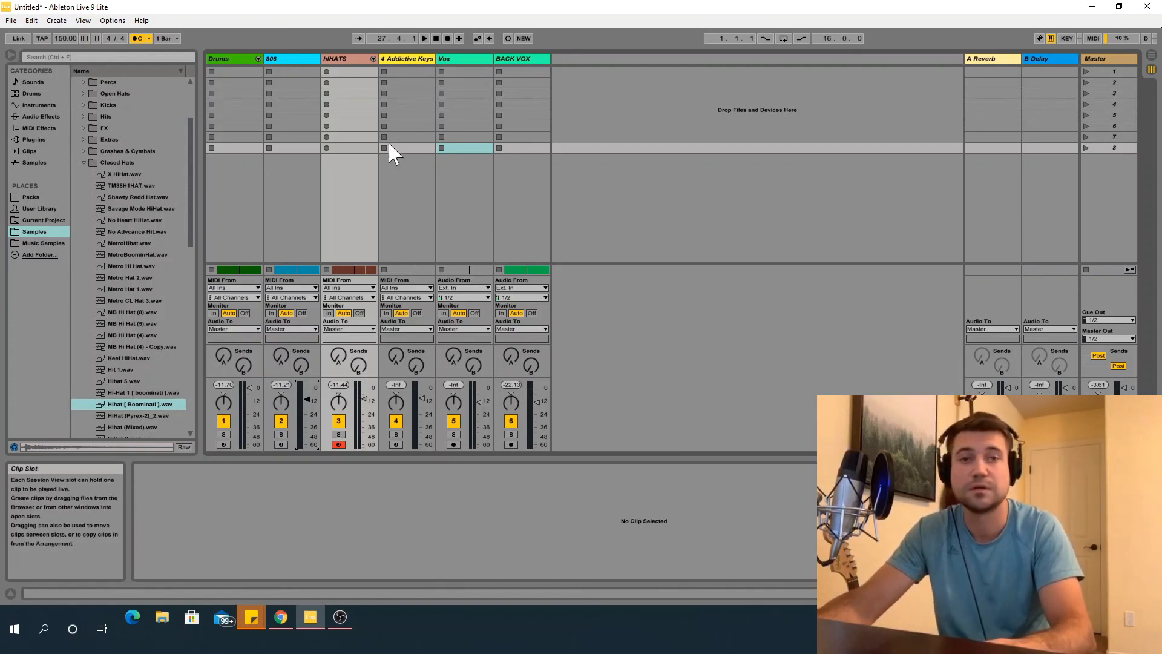